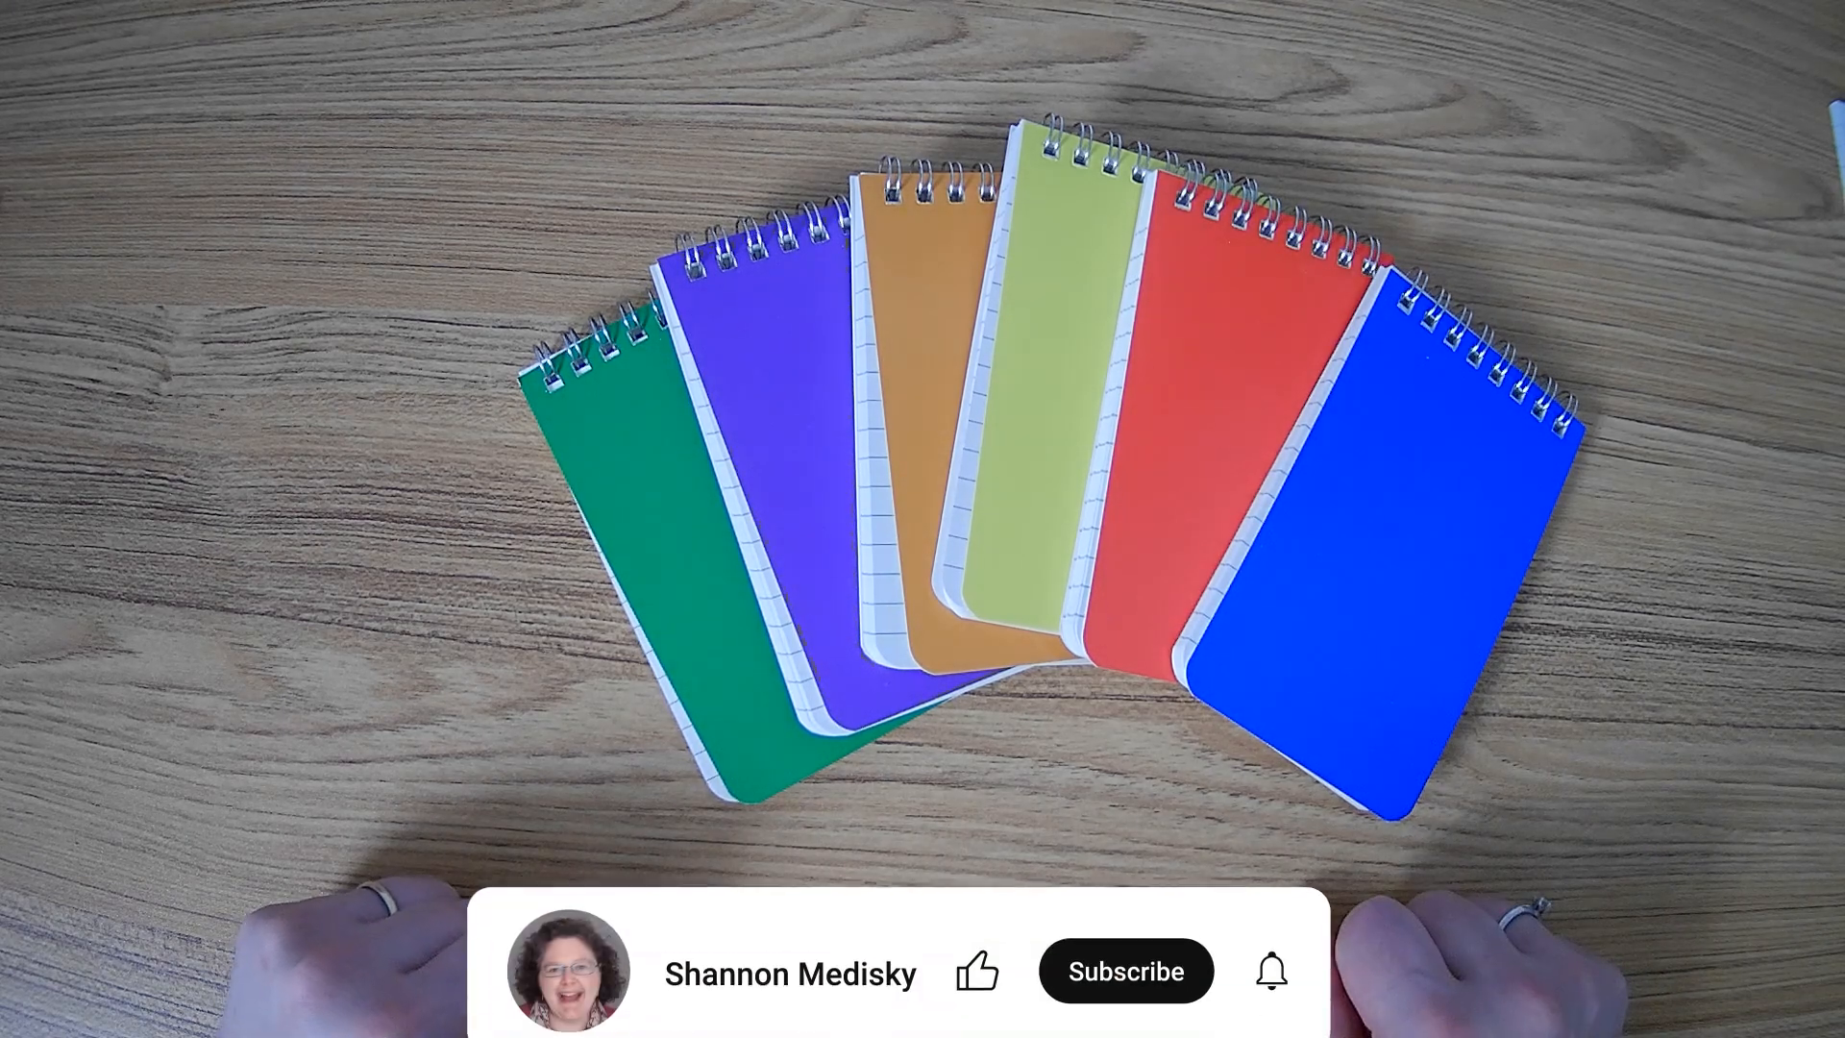
{"action": "left_click", "coordinate": [979, 972]}
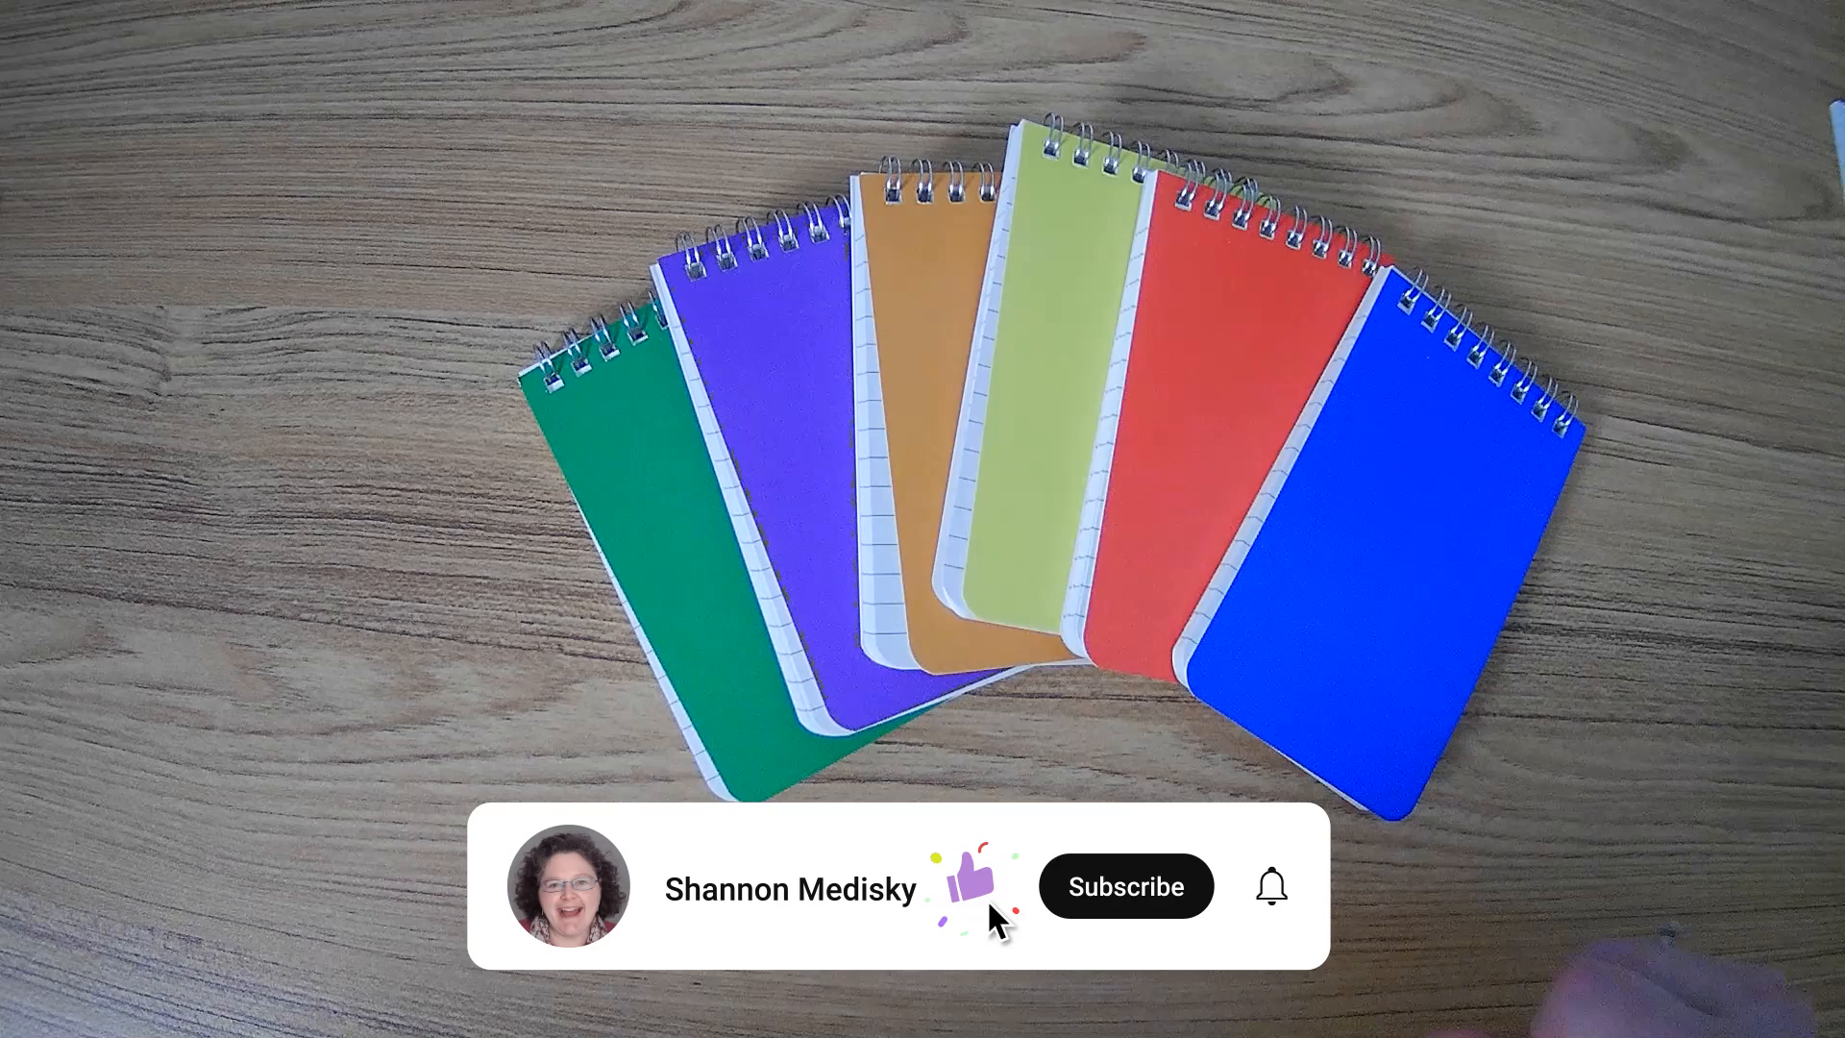
{"action": "left_click", "coordinate": [1127, 887]}
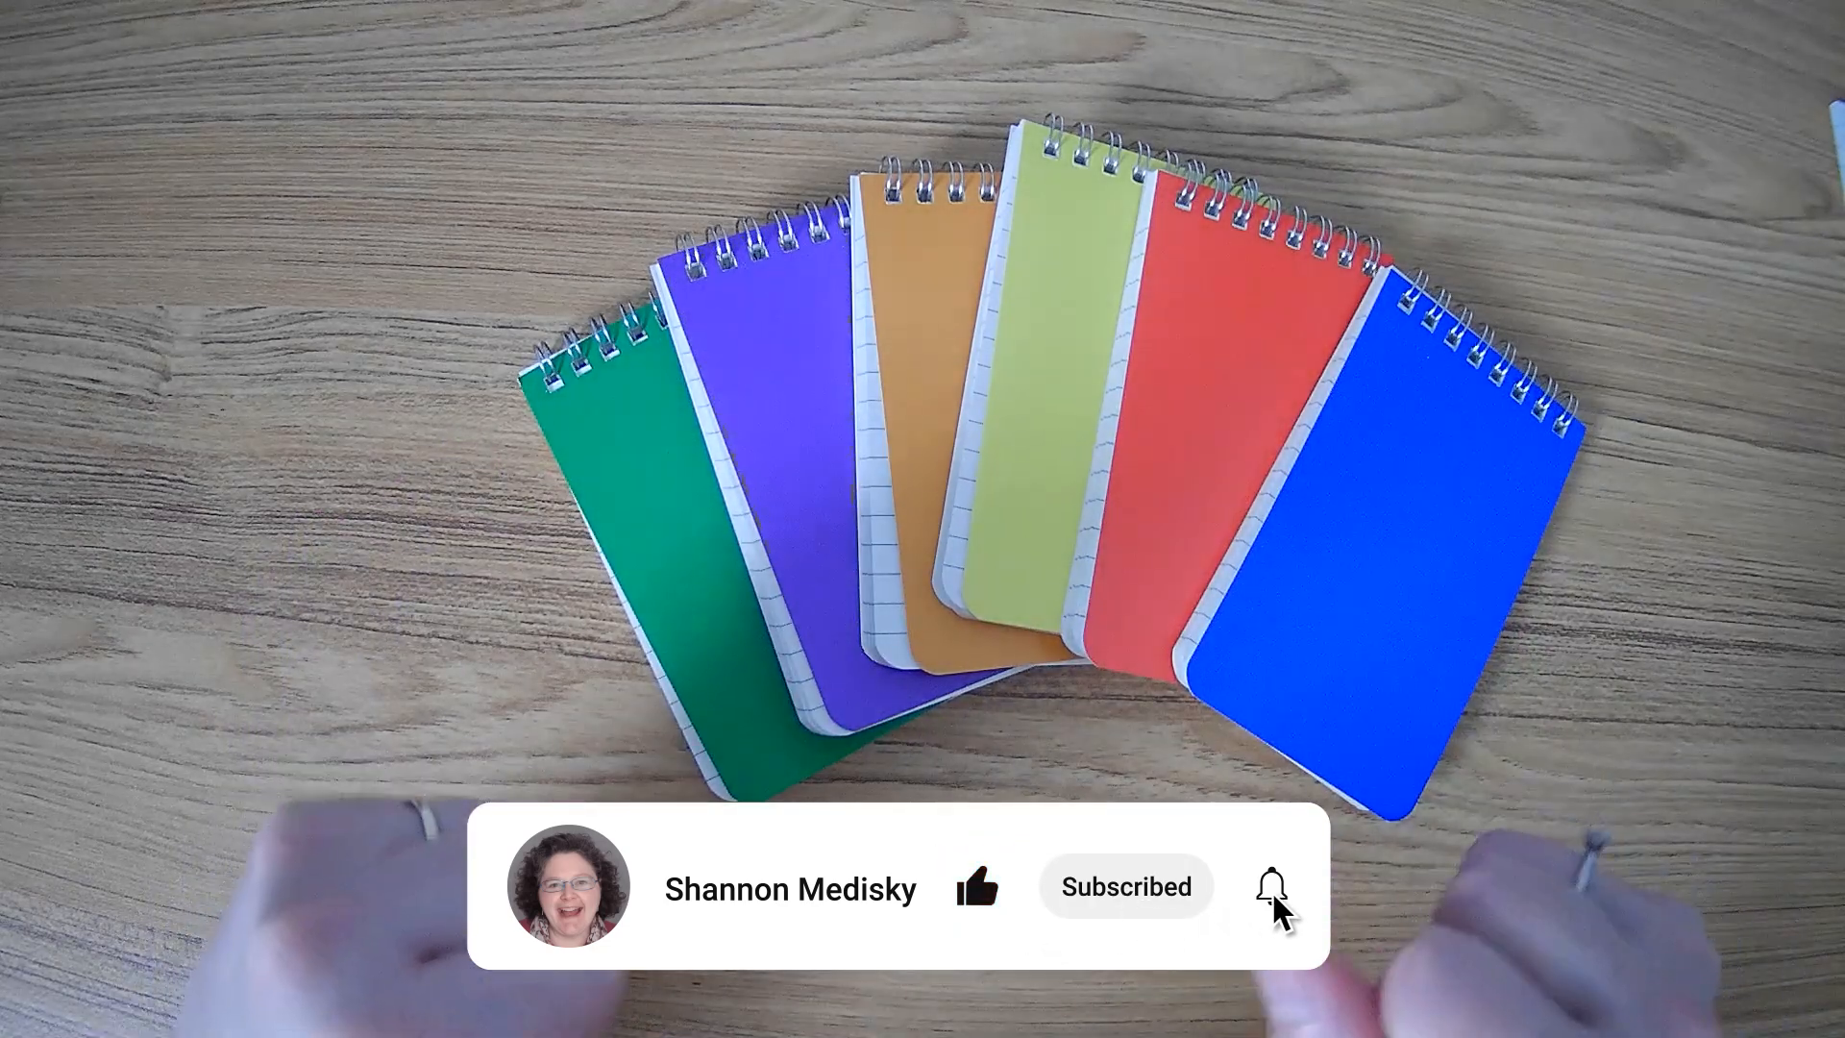